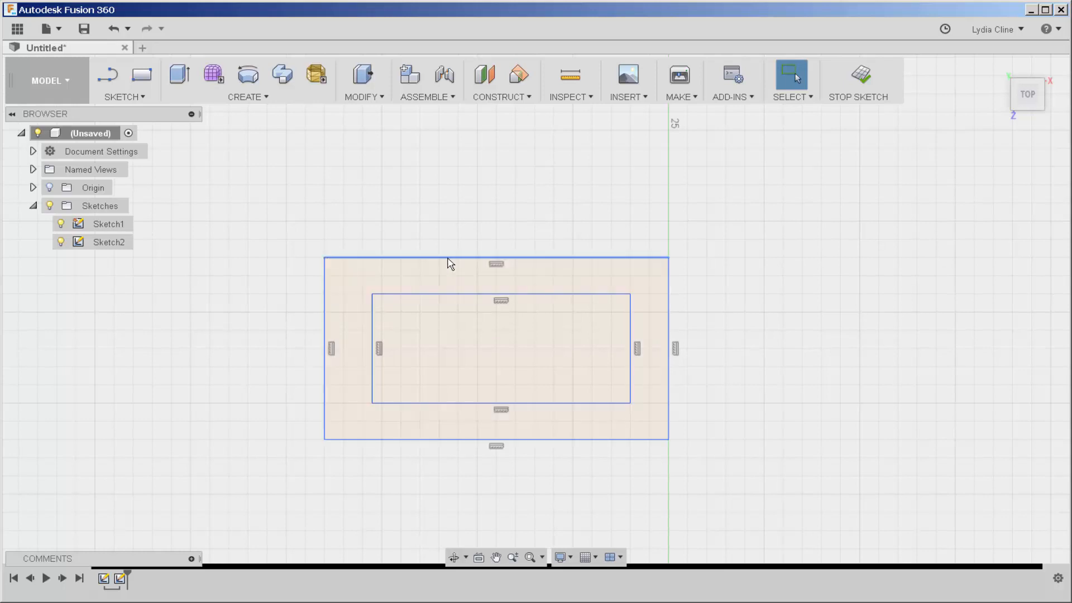
- Dimension the inner rectangle's top edge at 13.50 mm width
right_click(461, 298)
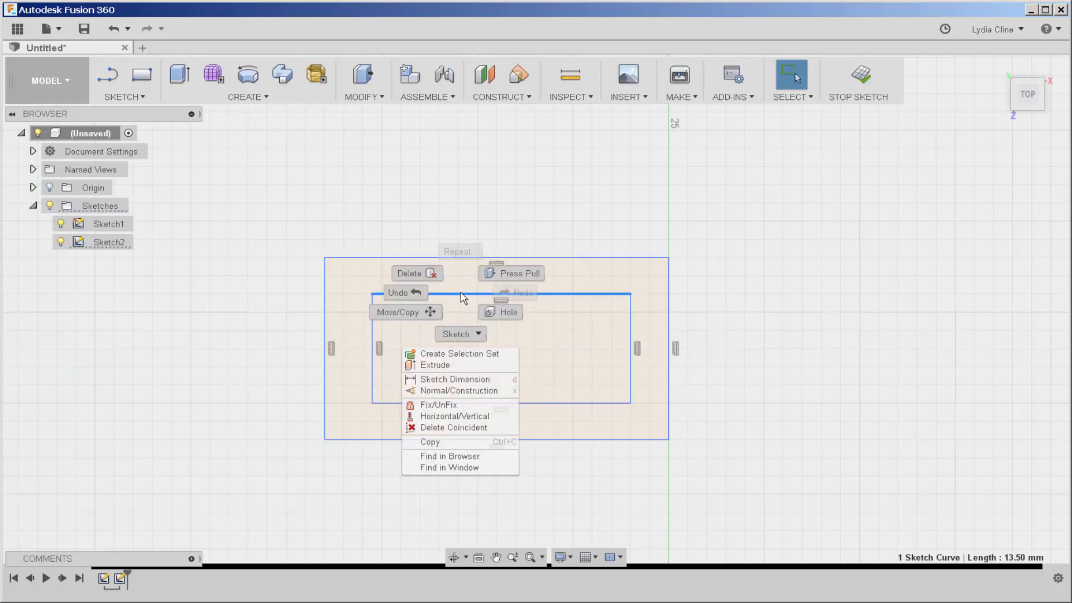
click(456, 383)
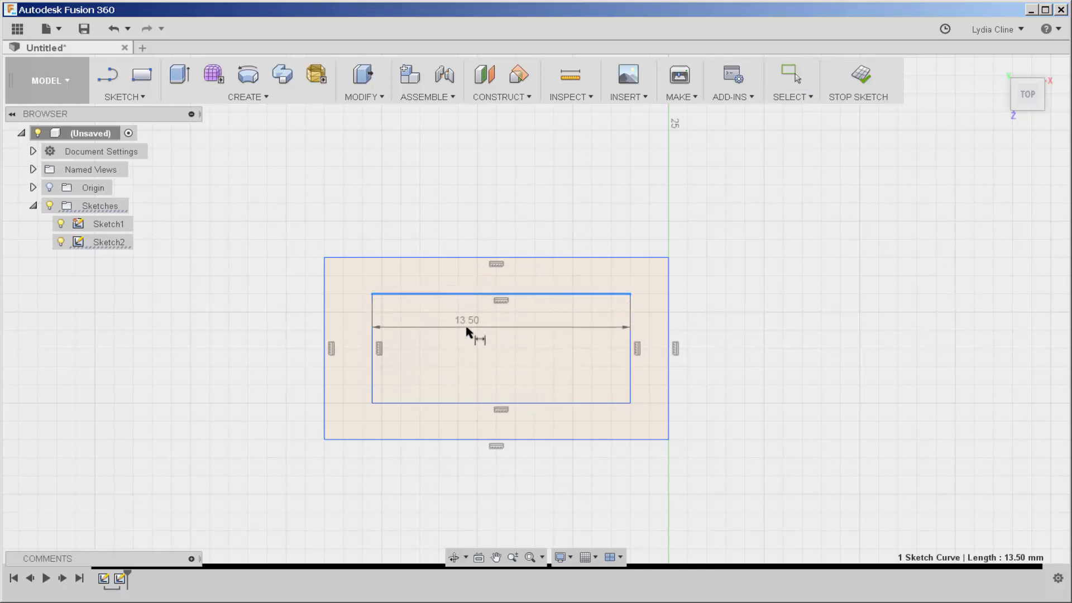
double_click(466, 320)
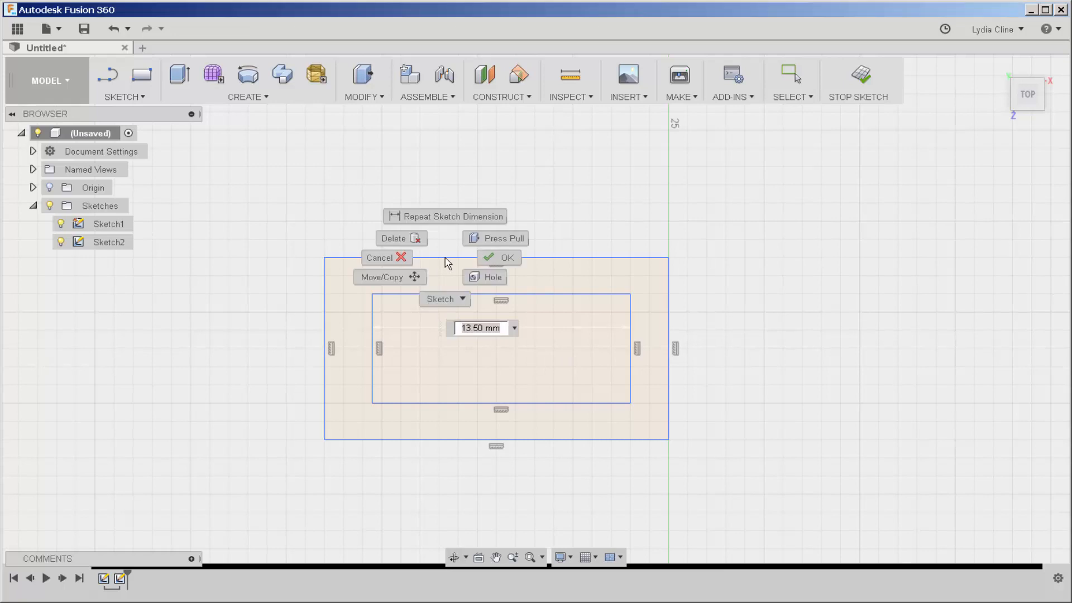
click(504, 258)
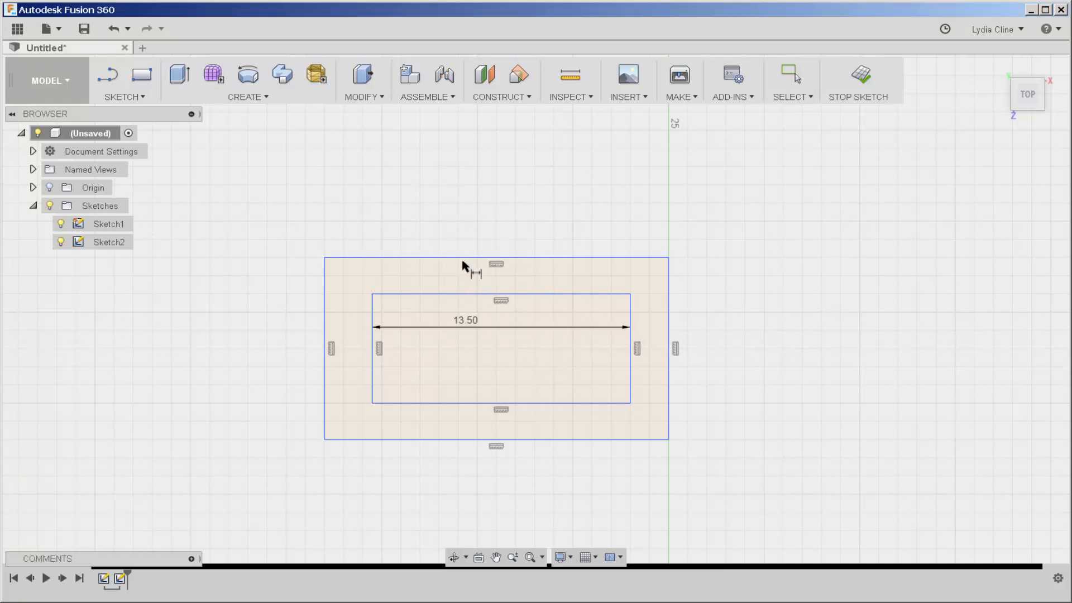
- Dimension the outer rectangle's top edge at 18.00 mm width
click(496, 258)
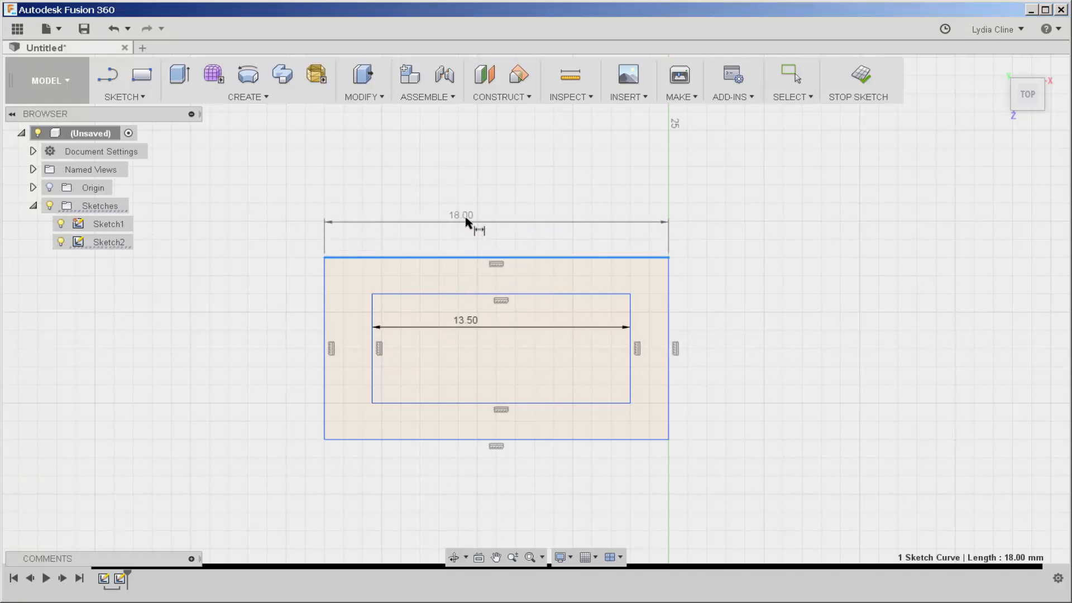
double_click(461, 215)
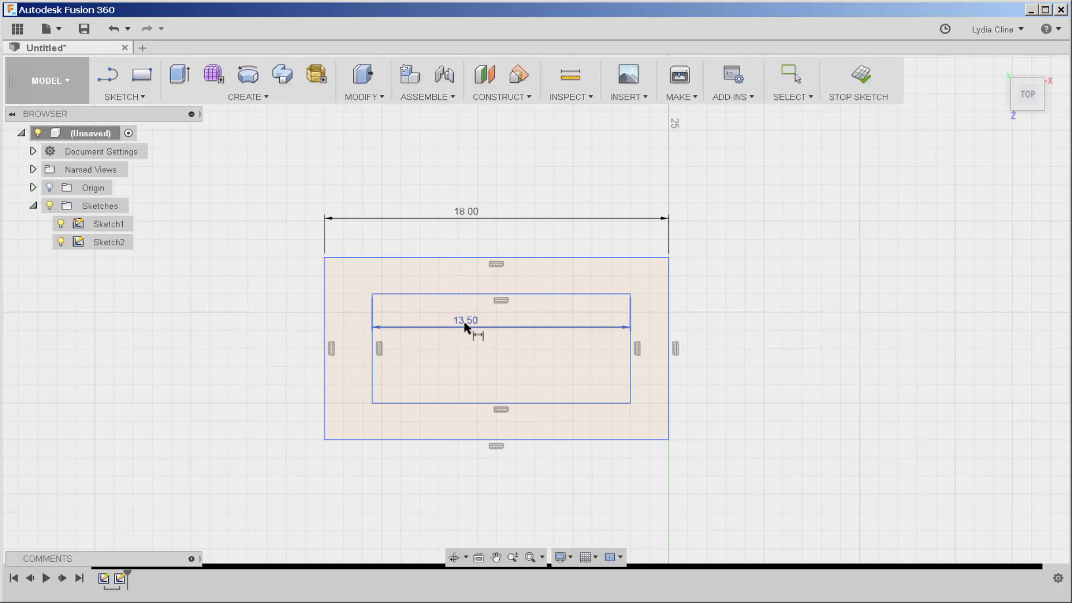
- Set the inner width to d7/2 and the outer width to 20 mm, giving fx: 10.00 inside
double_click(466, 321)
text(d7/)
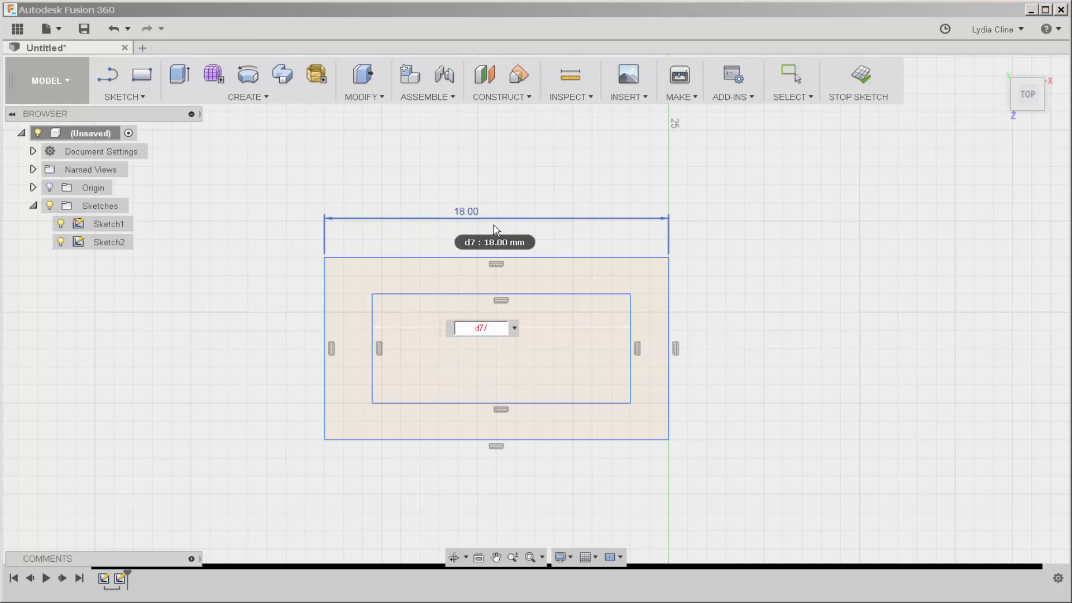
text(2)
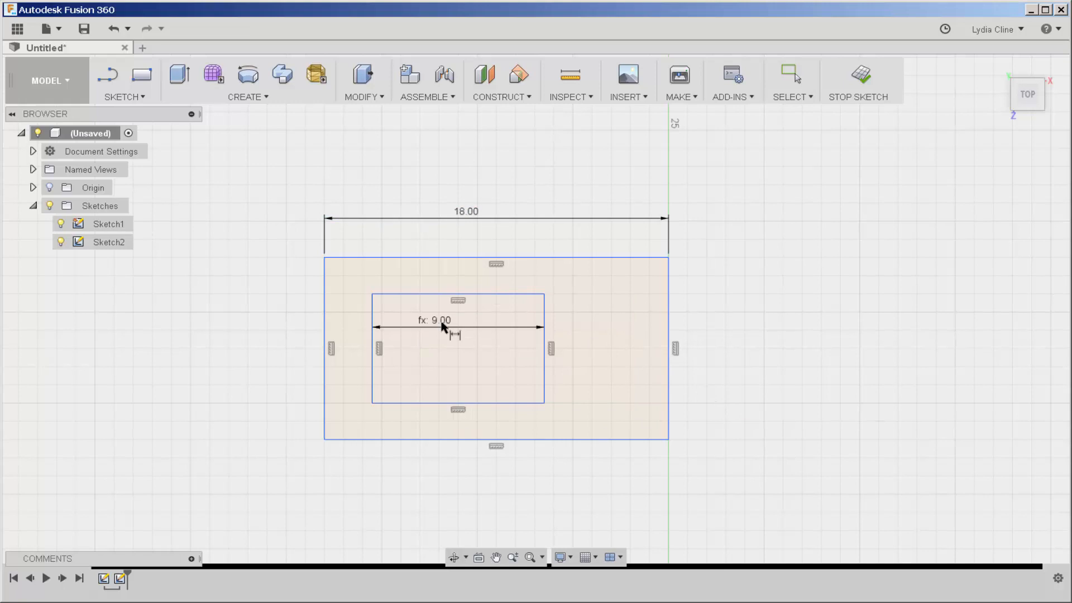
mouse_move(432, 262)
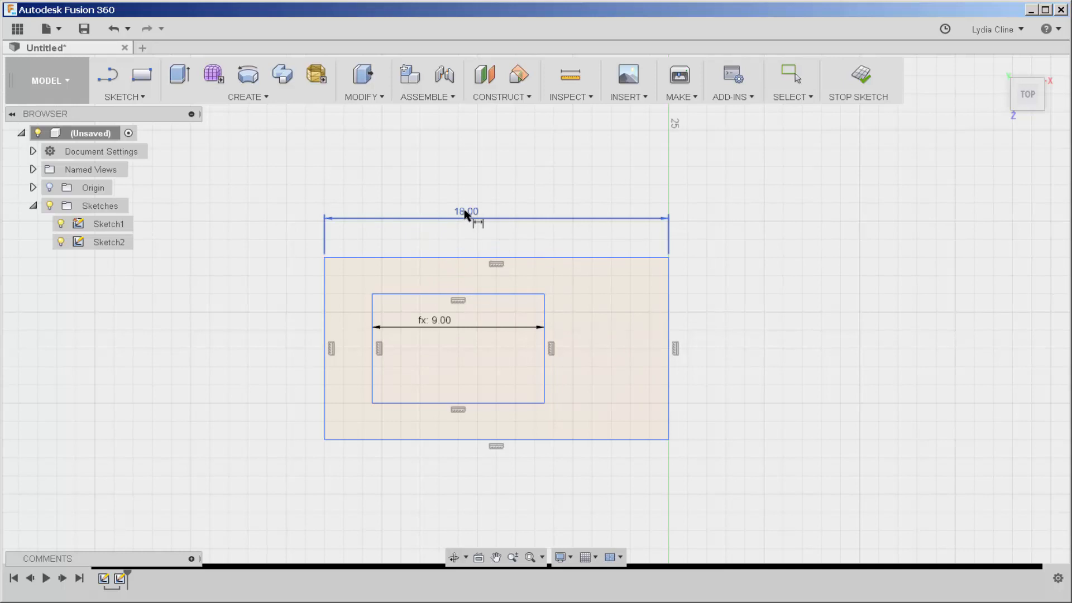
double_click(466, 212)
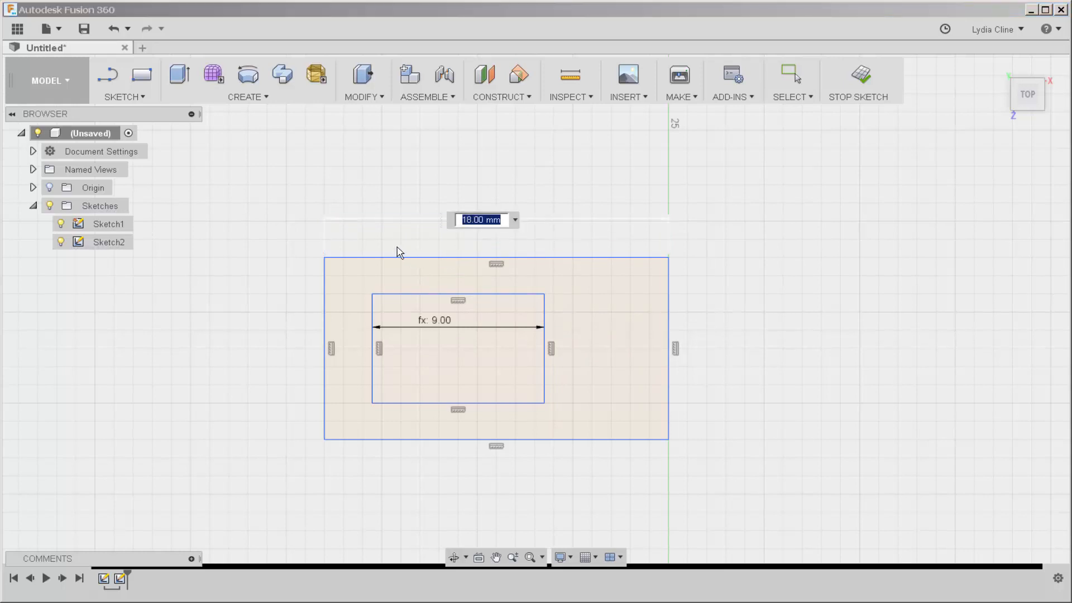
text(20.00)
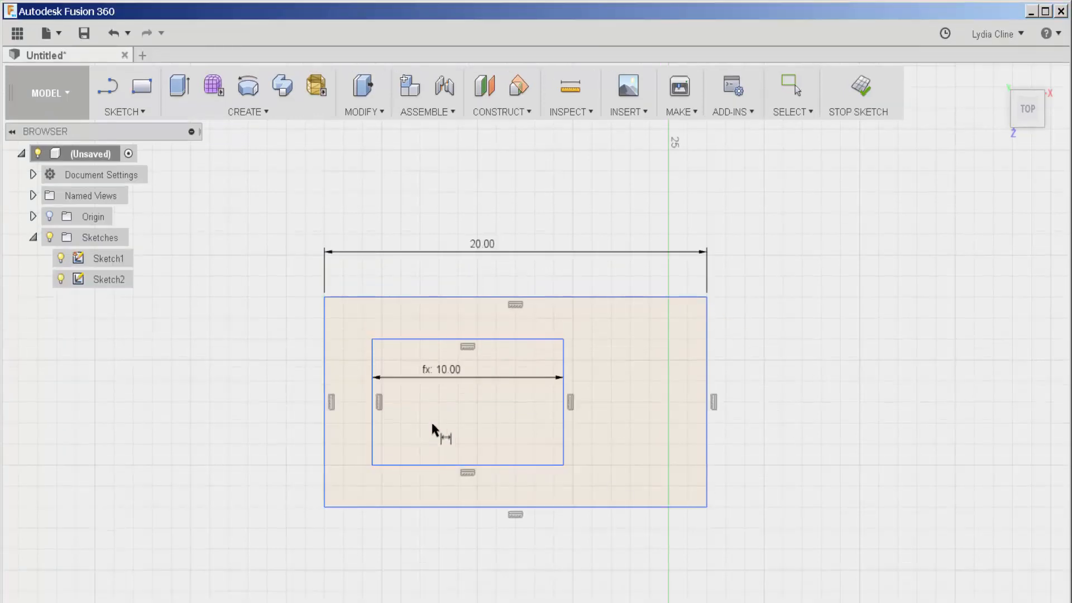
mouse_move(845, 547)
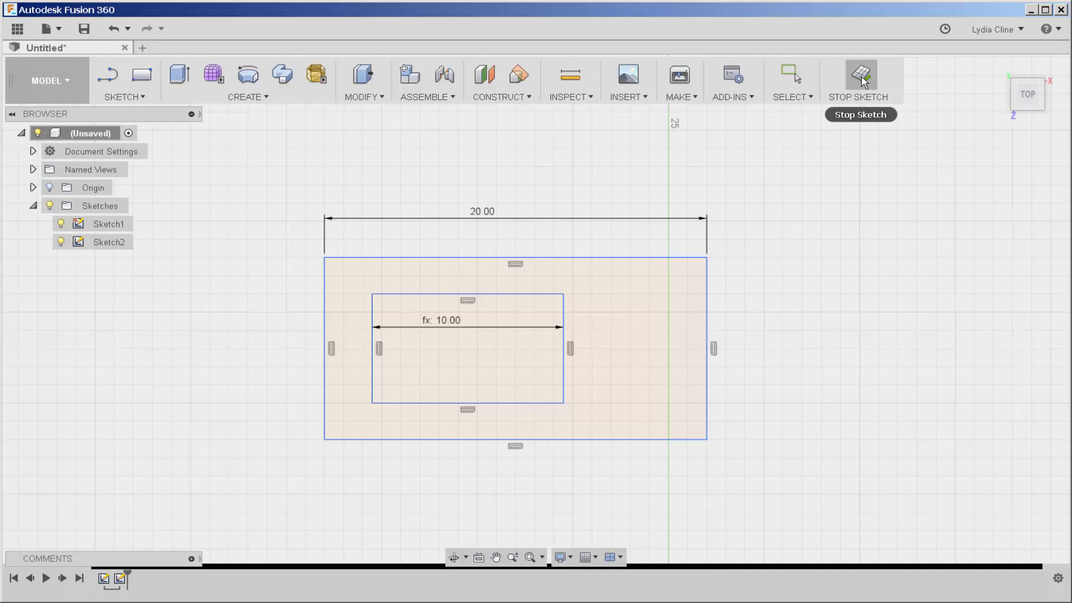
- Stop the sketch and reach the Modify commands to get to the Parameters dialog
click(860, 74)
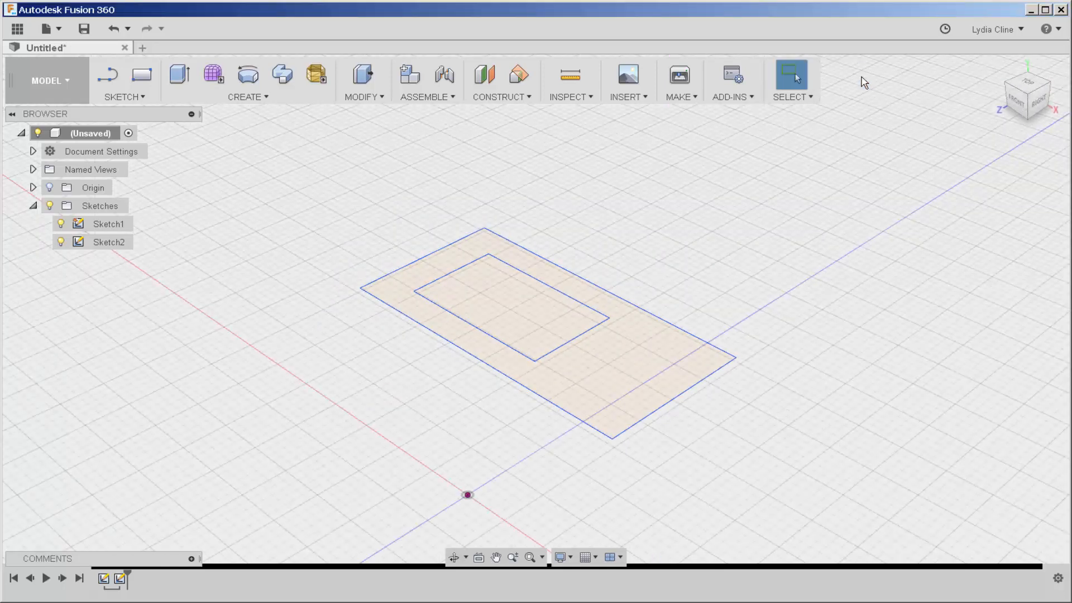
mouse_move(840, 260)
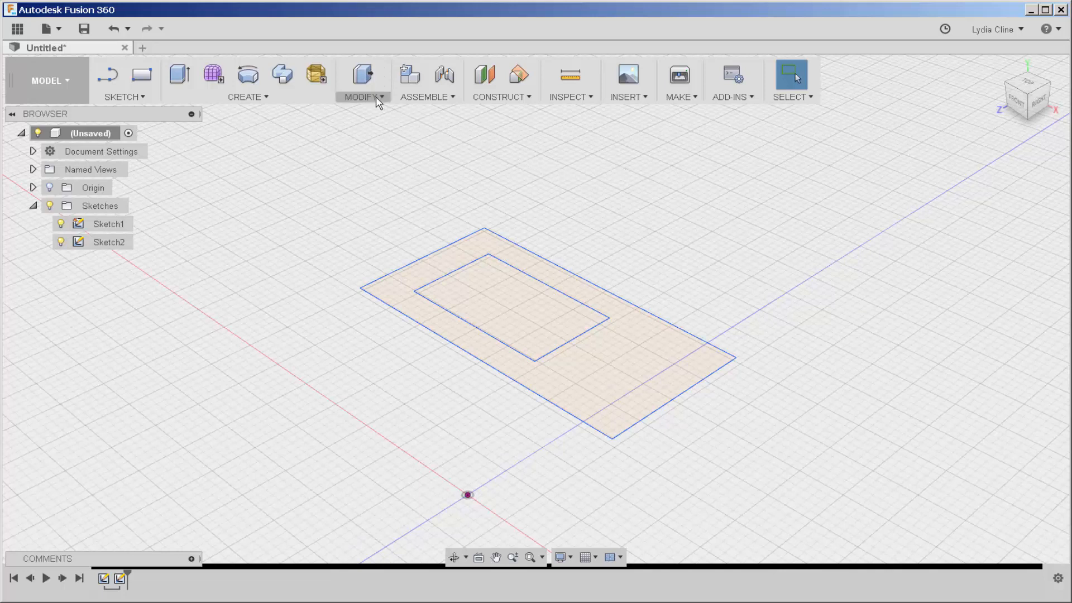
click(360, 96)
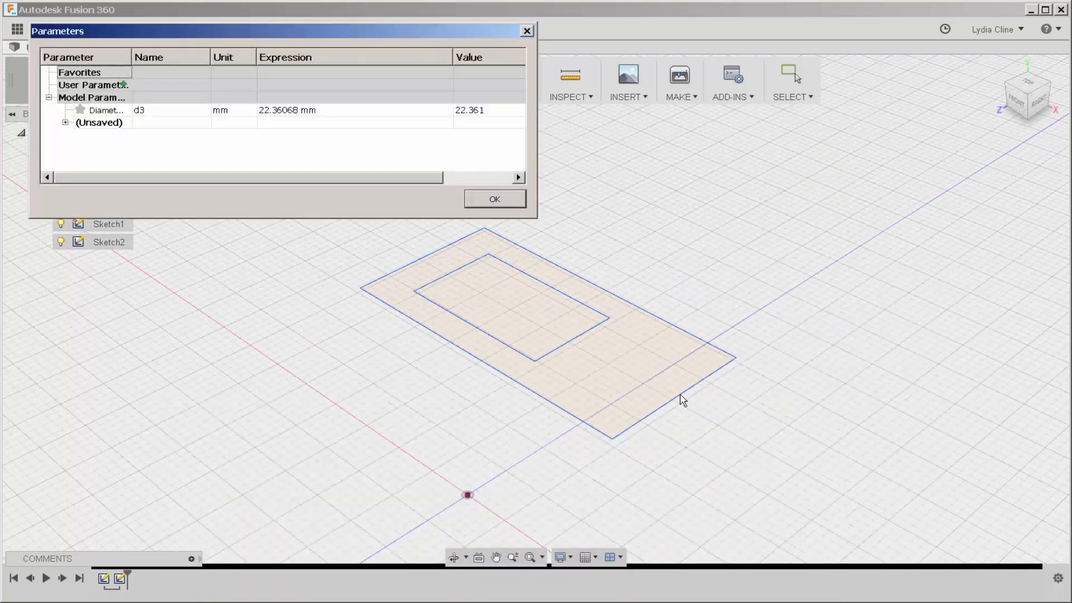
mouse_move(690, 402)
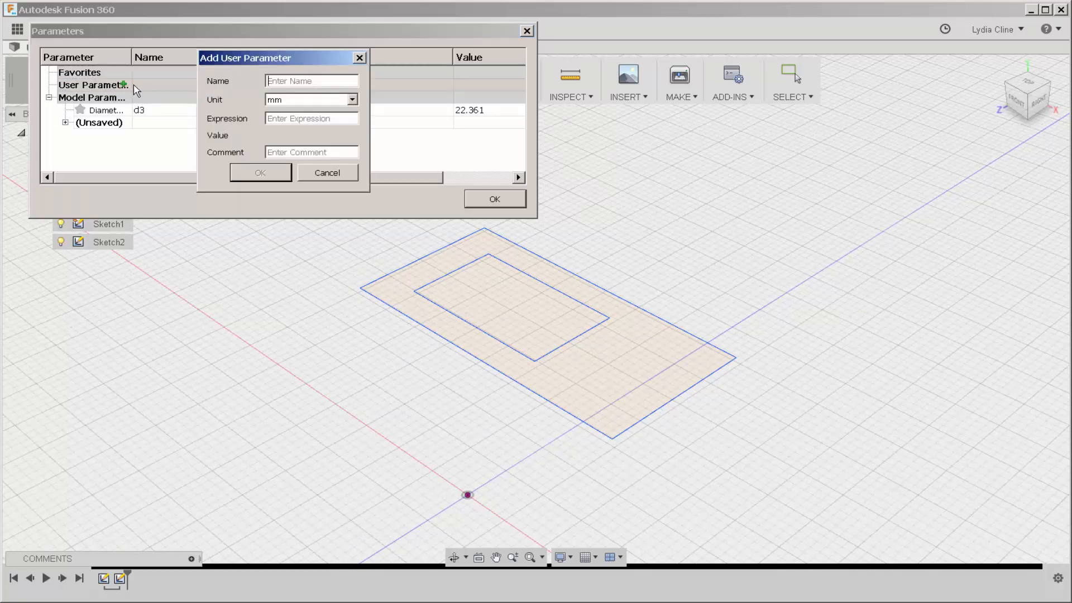
mouse_move(117, 372)
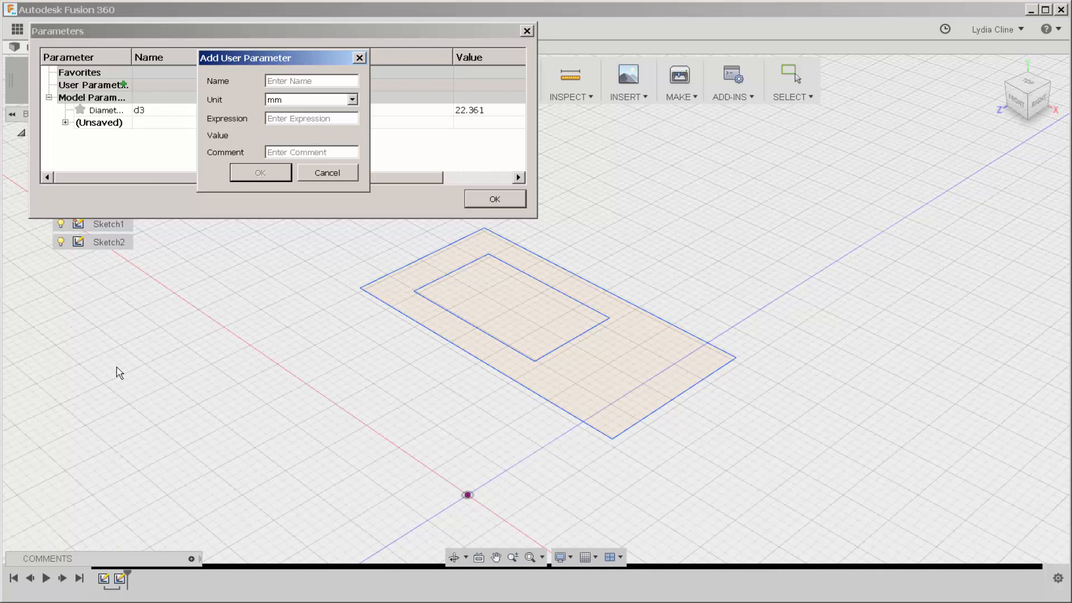
- Create a user parameter named thatline with expression 25 mm
text(tha)
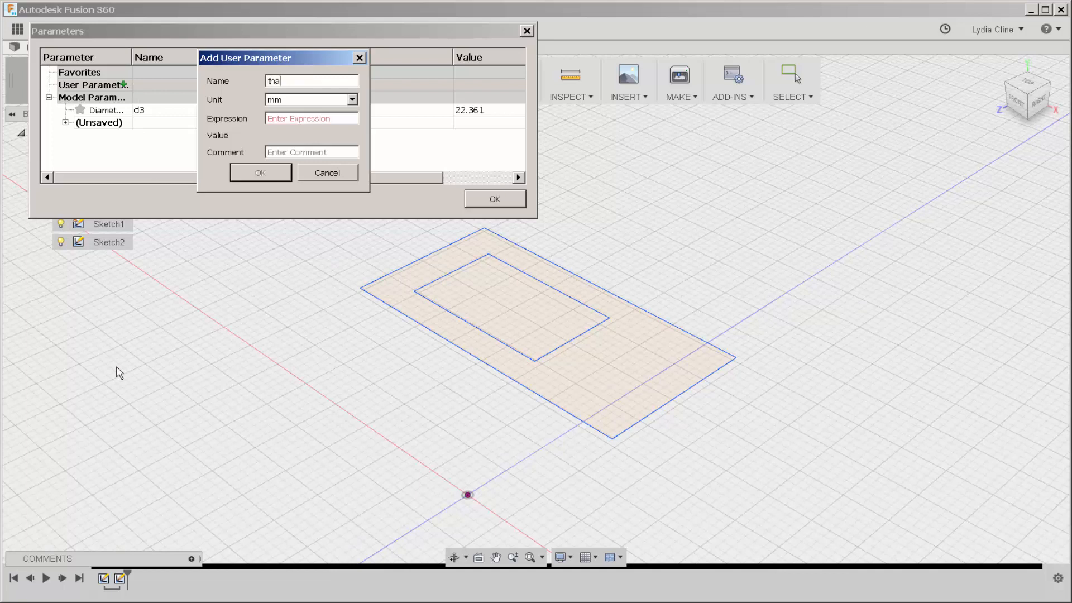
text(tline)
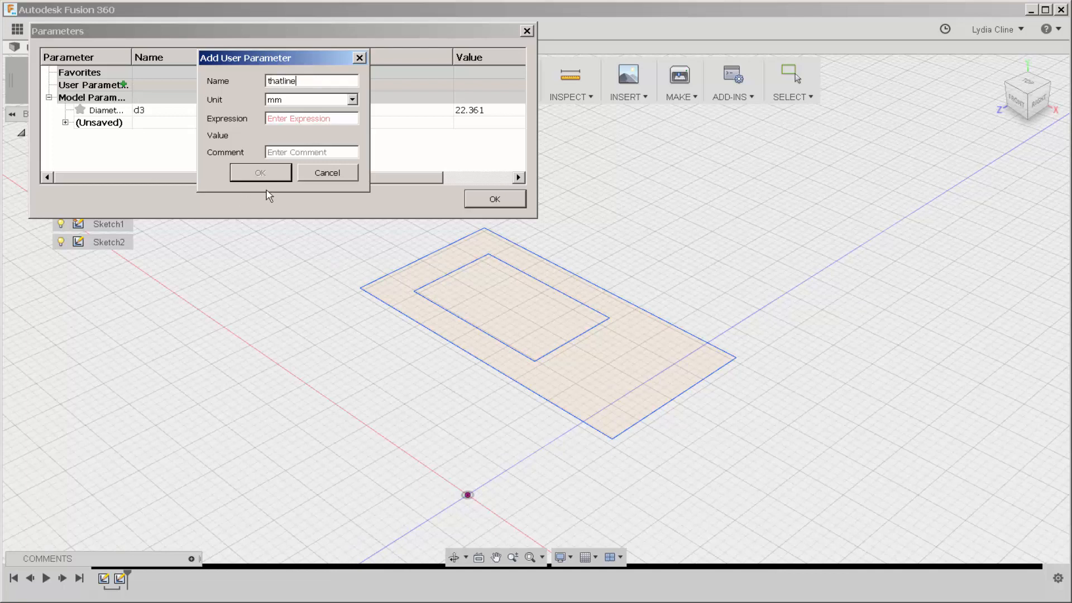
click(311, 118)
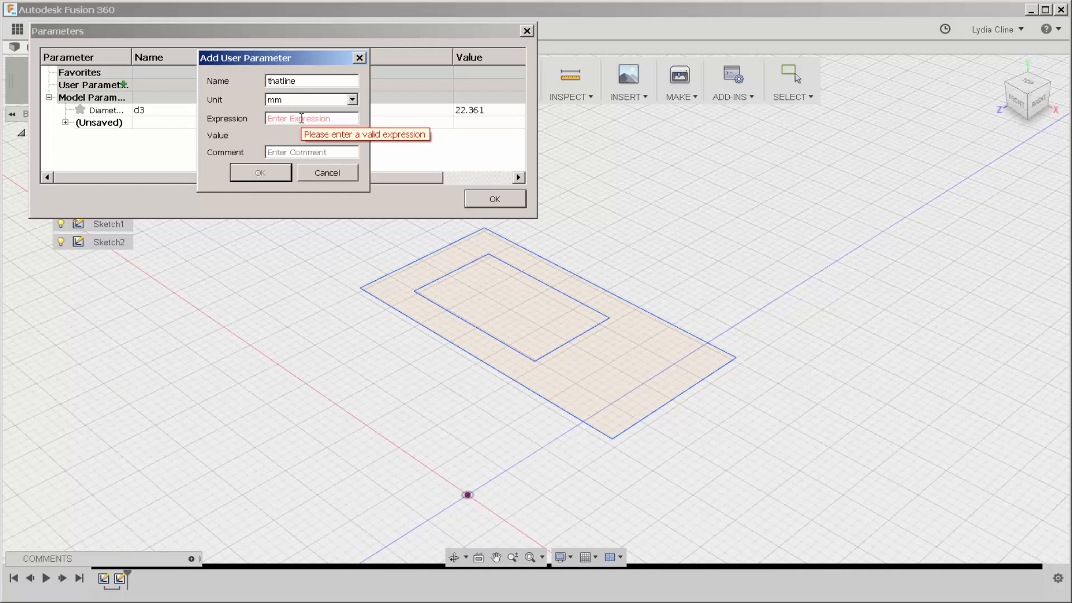
text(25)
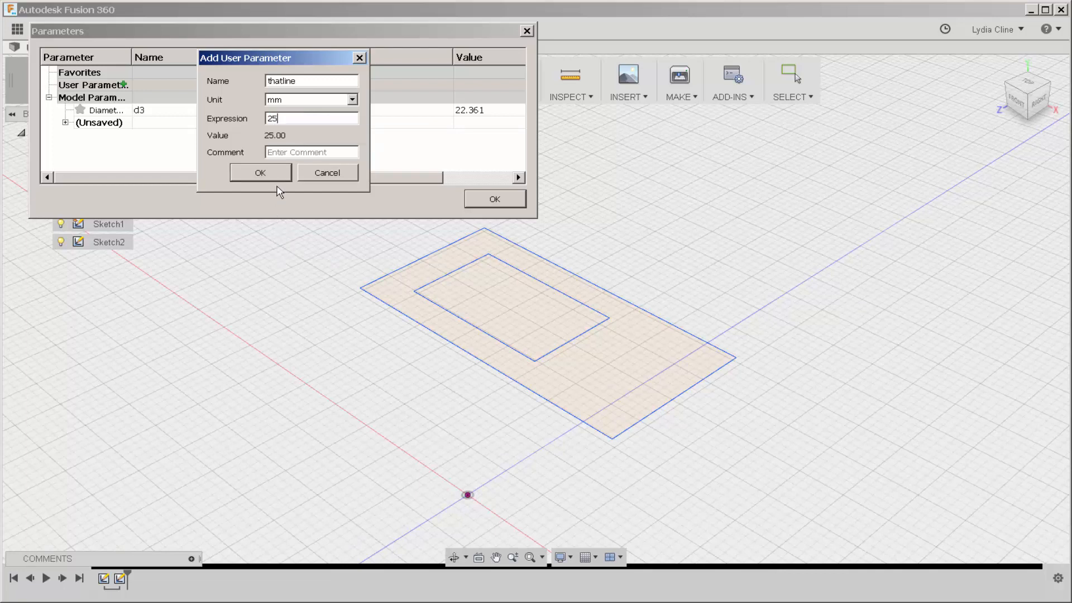
click(260, 172)
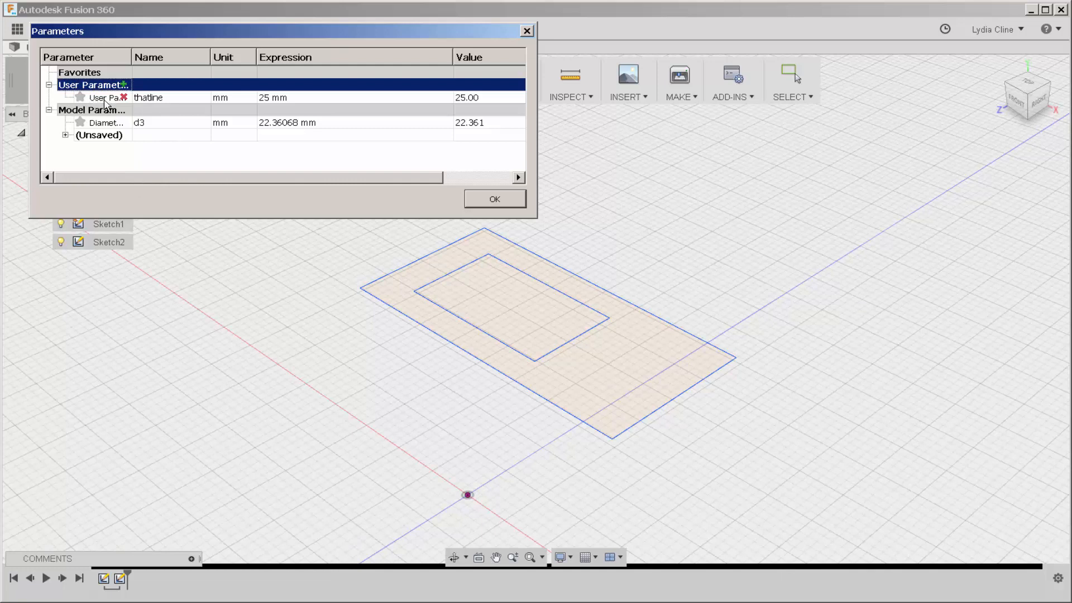
- Select the new thatline entry and close the Parameters dialog
click(103, 97)
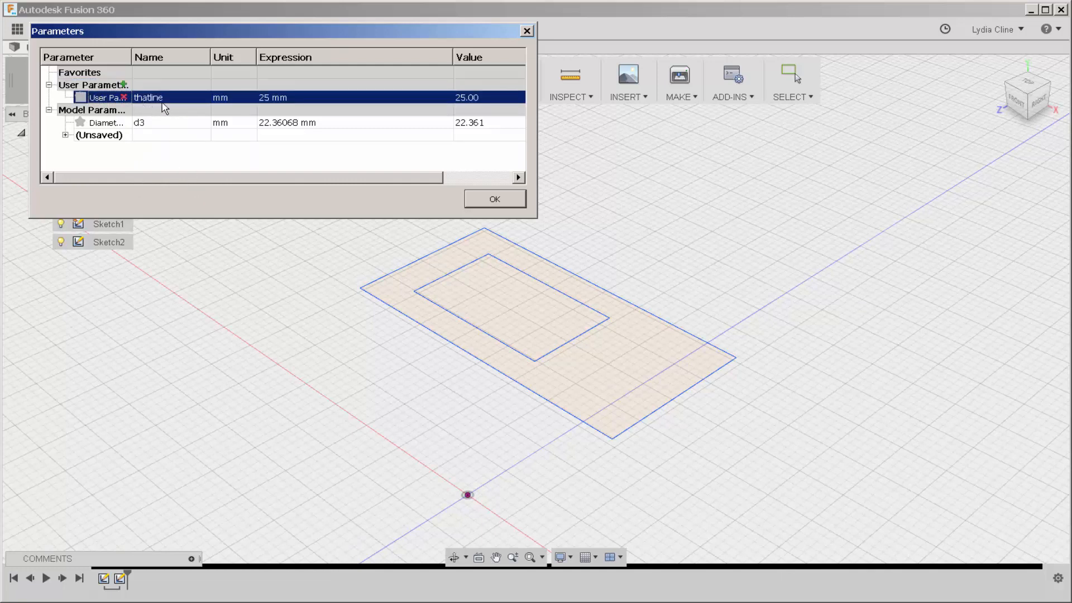
click(494, 198)
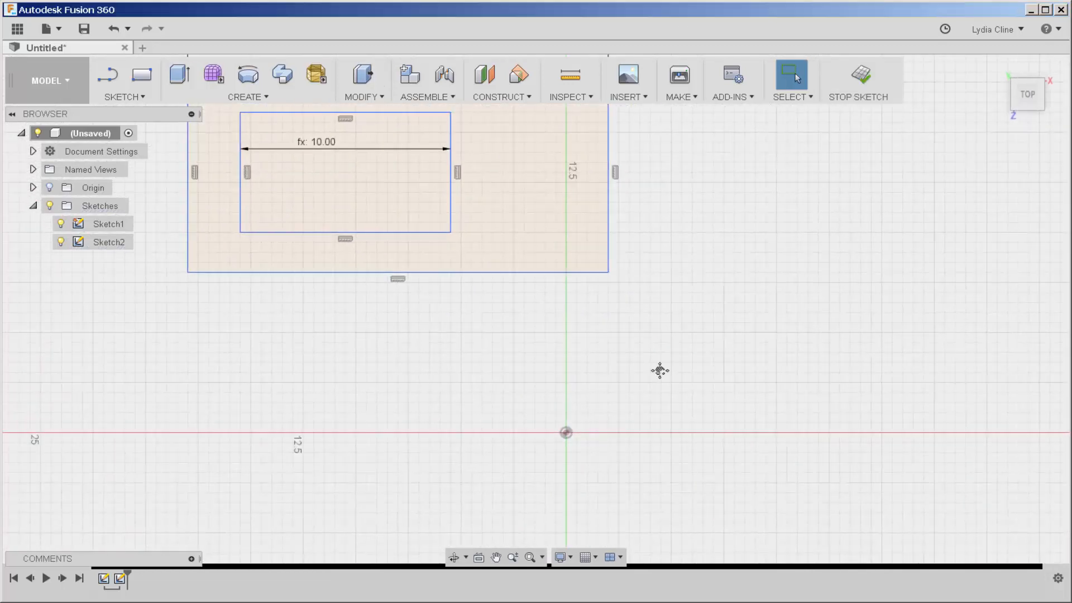
- Dimension the outer rectangle's right edge with the value thatline, reading fx: 25.00
right_click(644, 287)
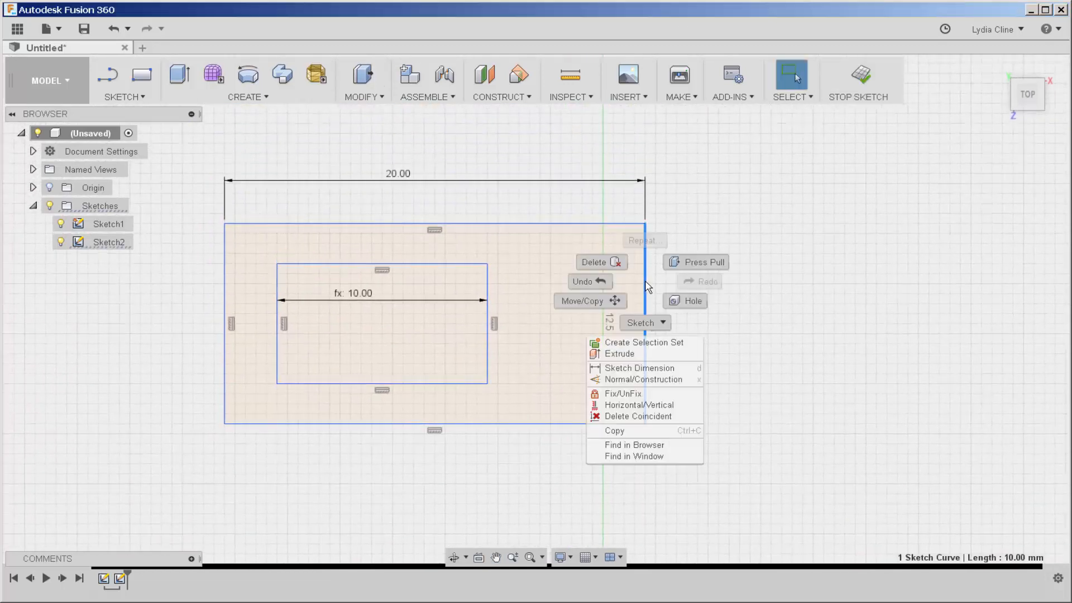
mouse_move(639, 368)
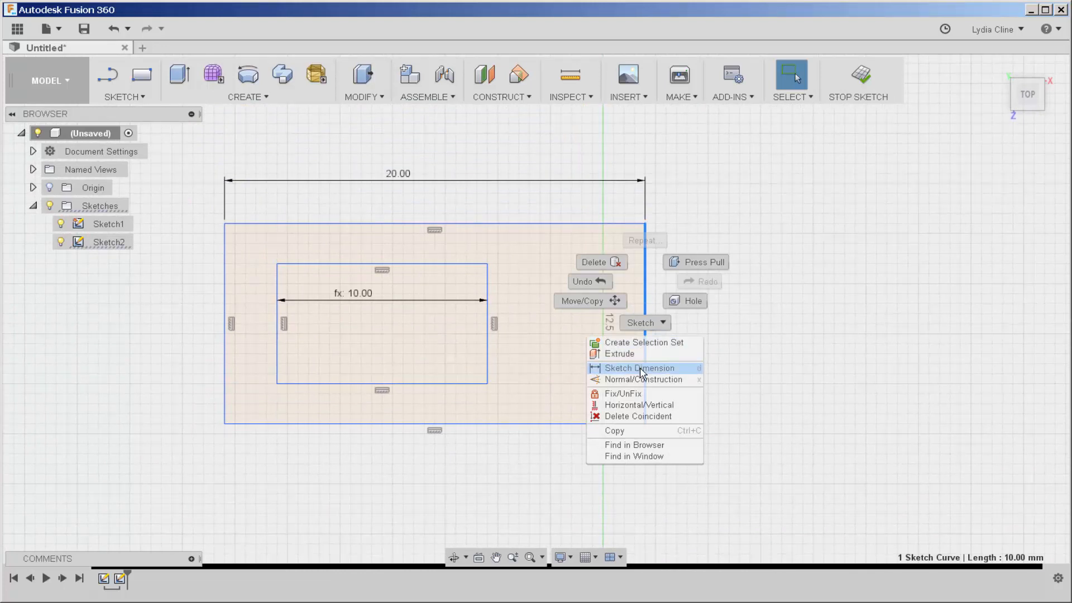
click(639, 368)
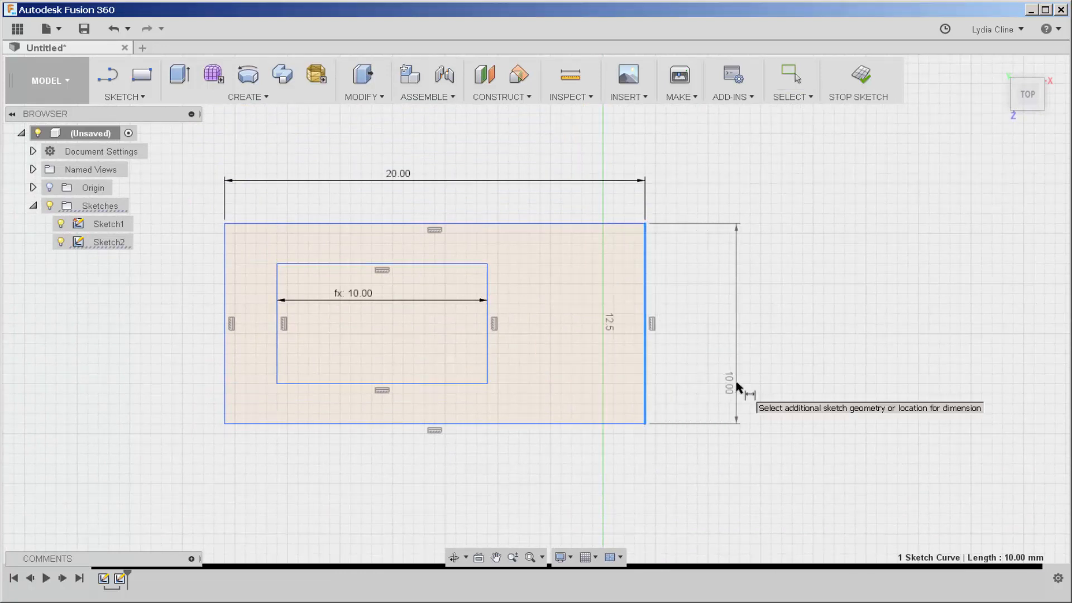
click(736, 383)
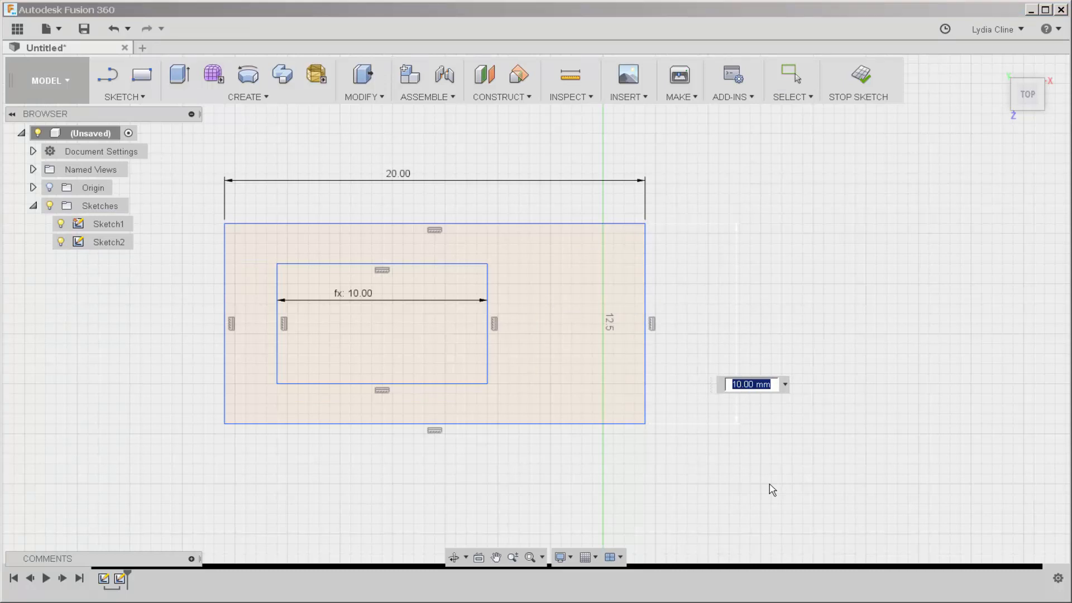
text(thatline)
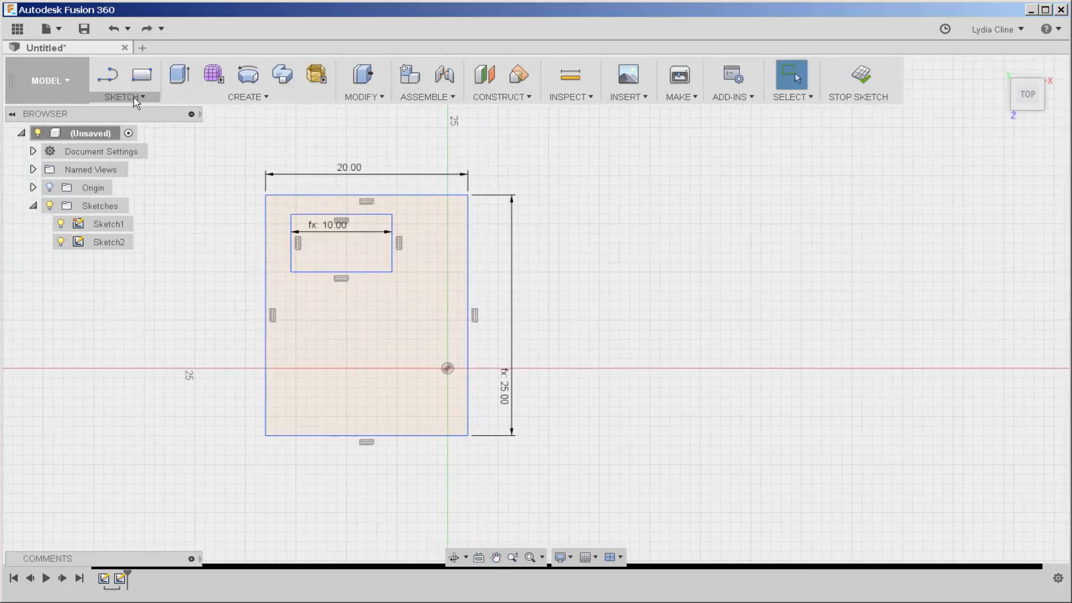
- Draw a Center Diameter Circle beside the rectangle and begin entering thatline as its diameter
click(122, 96)
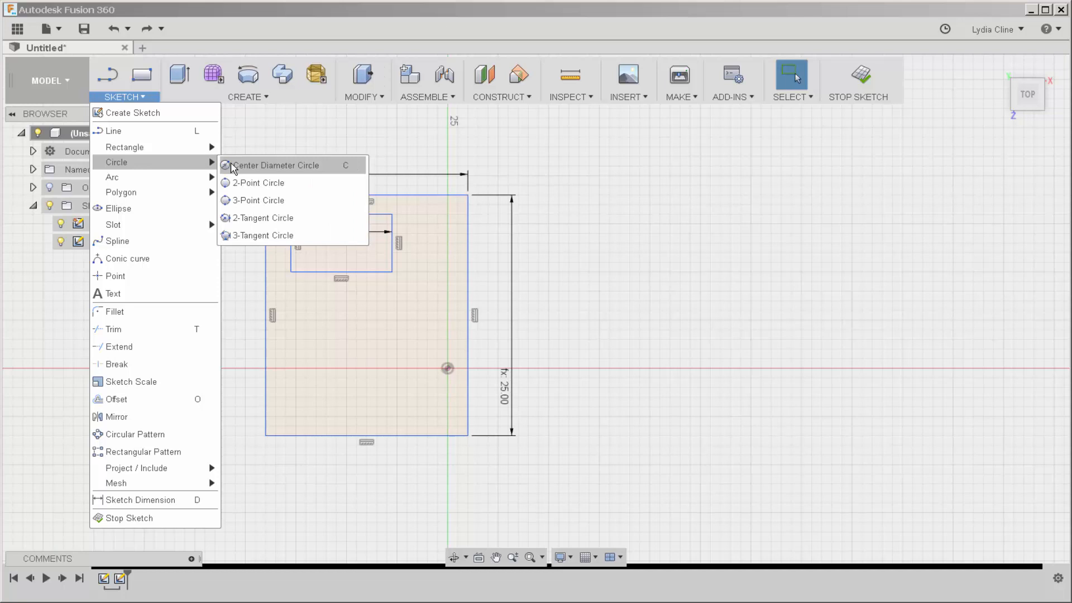
click(276, 165)
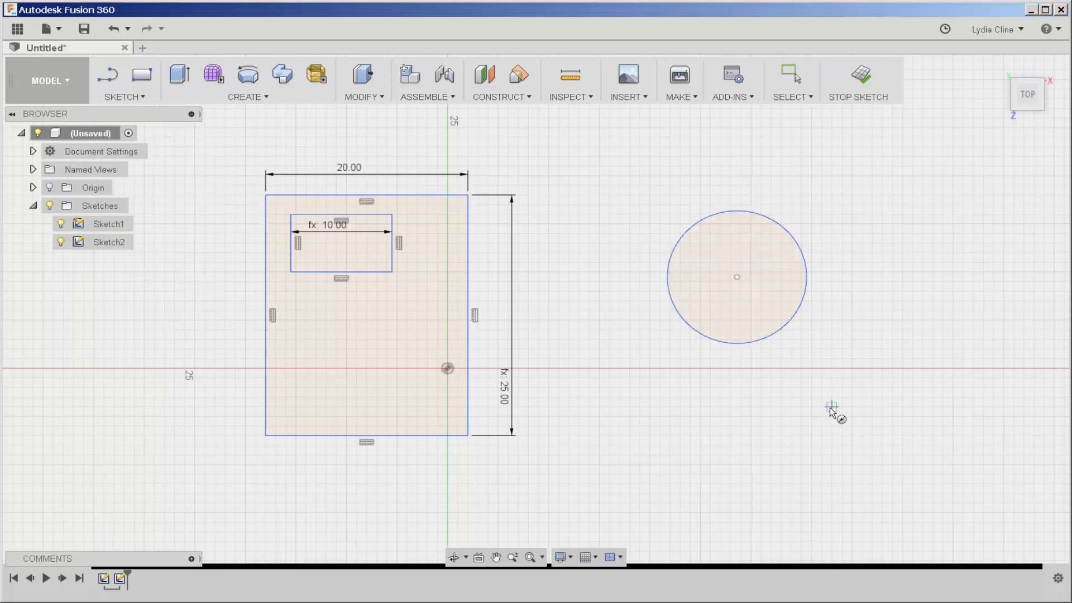
mouse_move(824, 417)
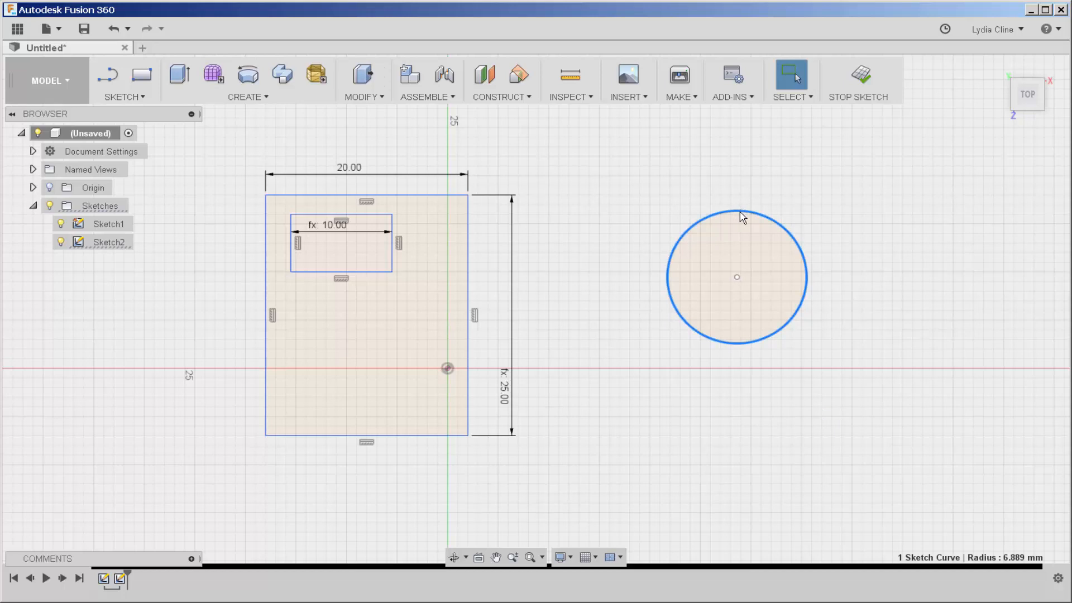
mouse_move(738, 306)
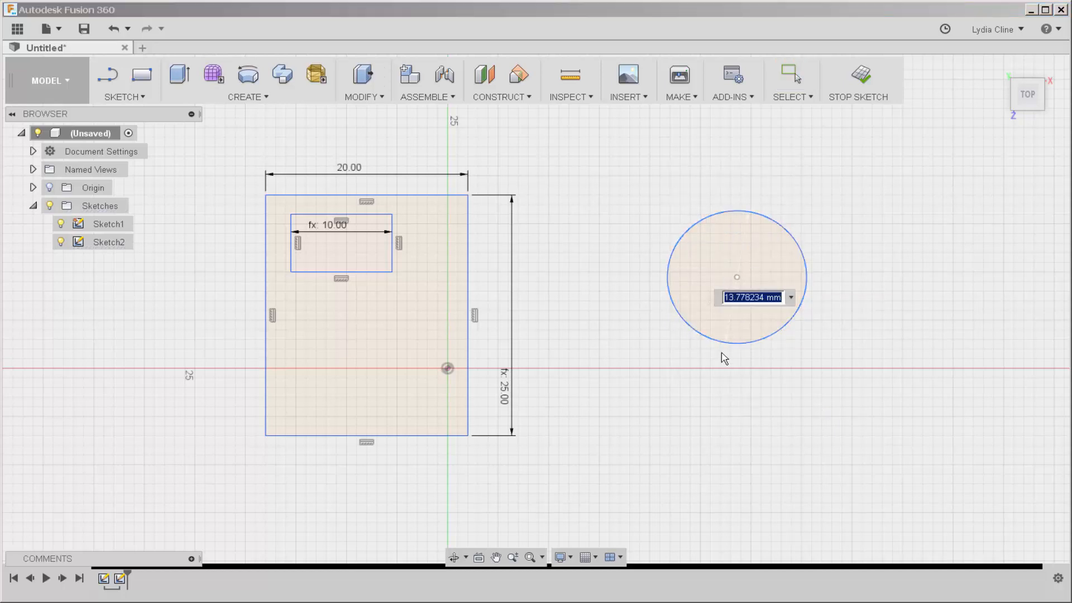
text(that)
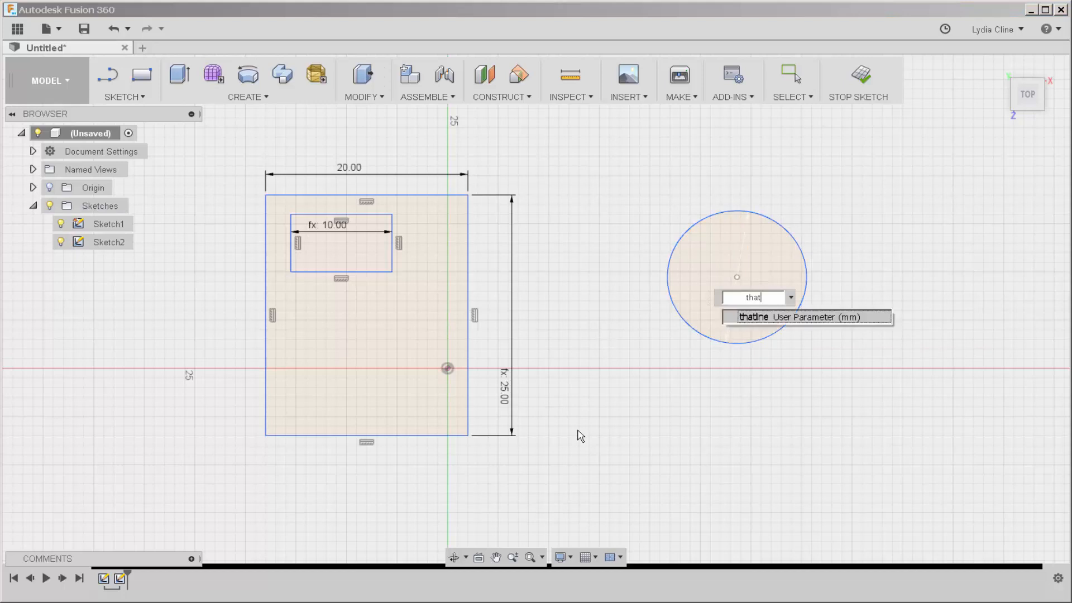